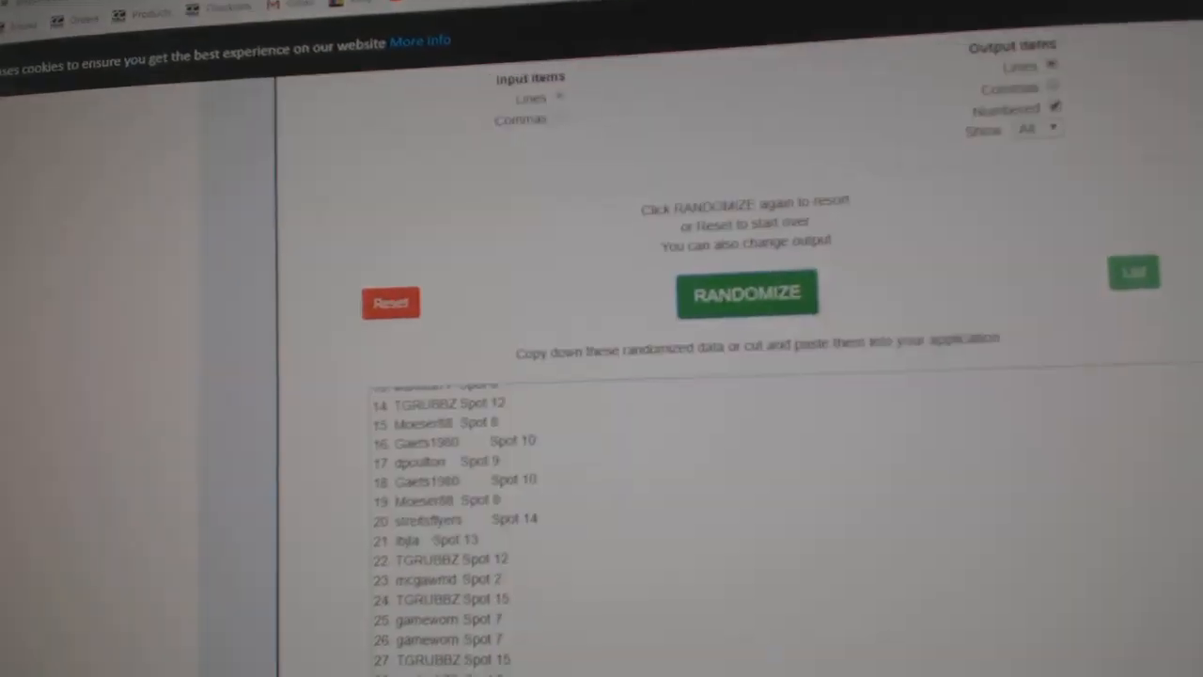
- Reshuffle the names-and-spots list twice and copy the randomized result
left_click(746, 293)
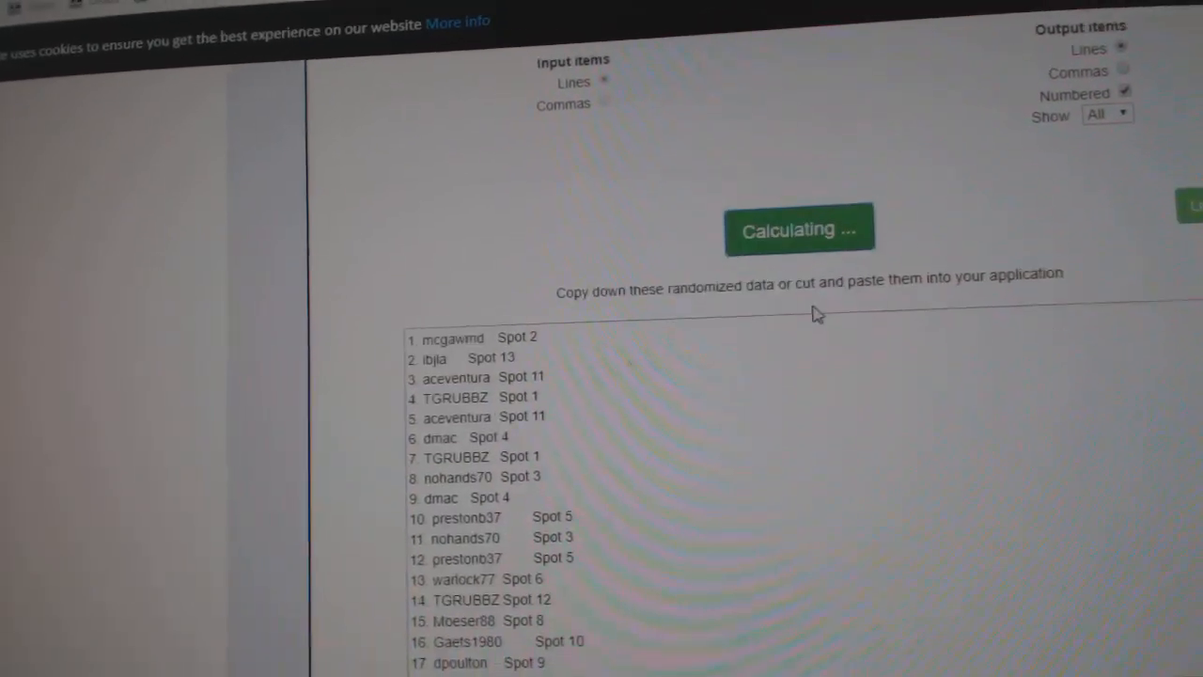
left_click(799, 229)
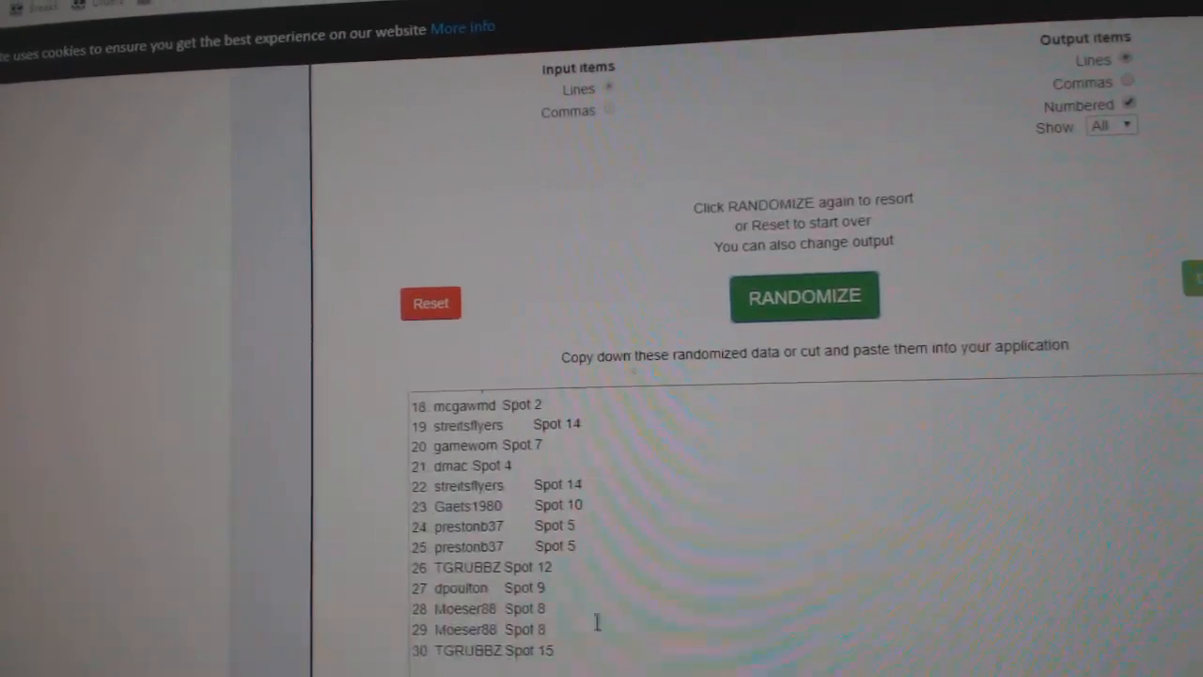
right_click(536, 451)
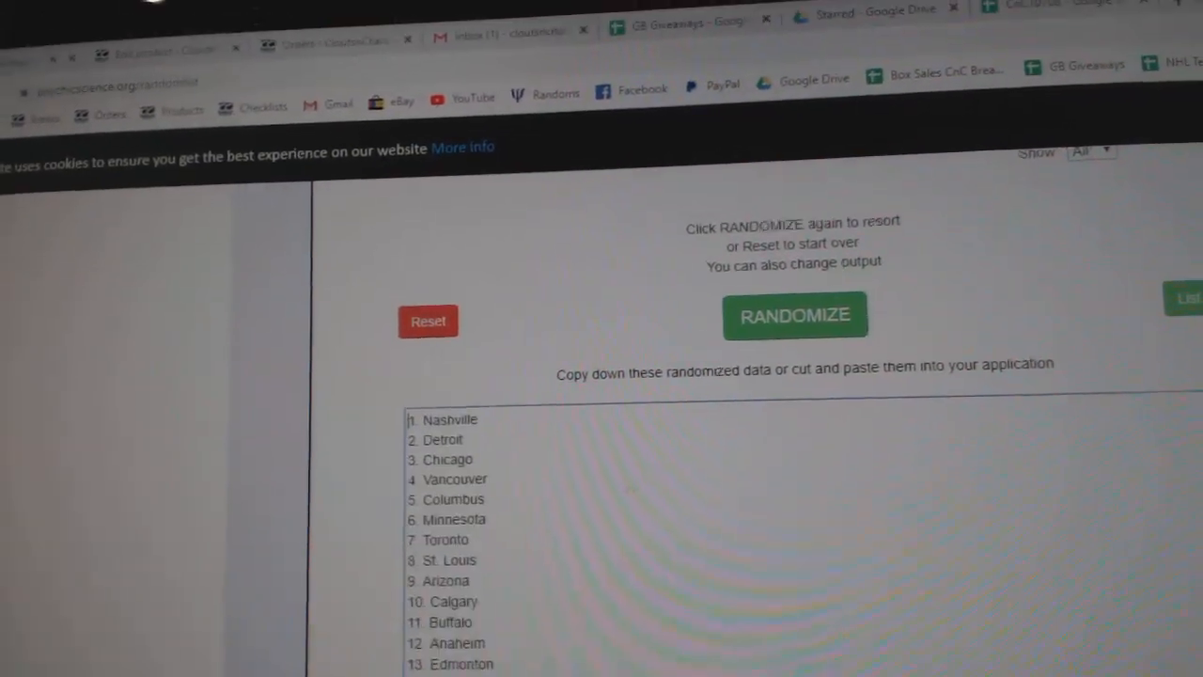
- Reshuffle the team cities list into a new random order
left_click(794, 316)
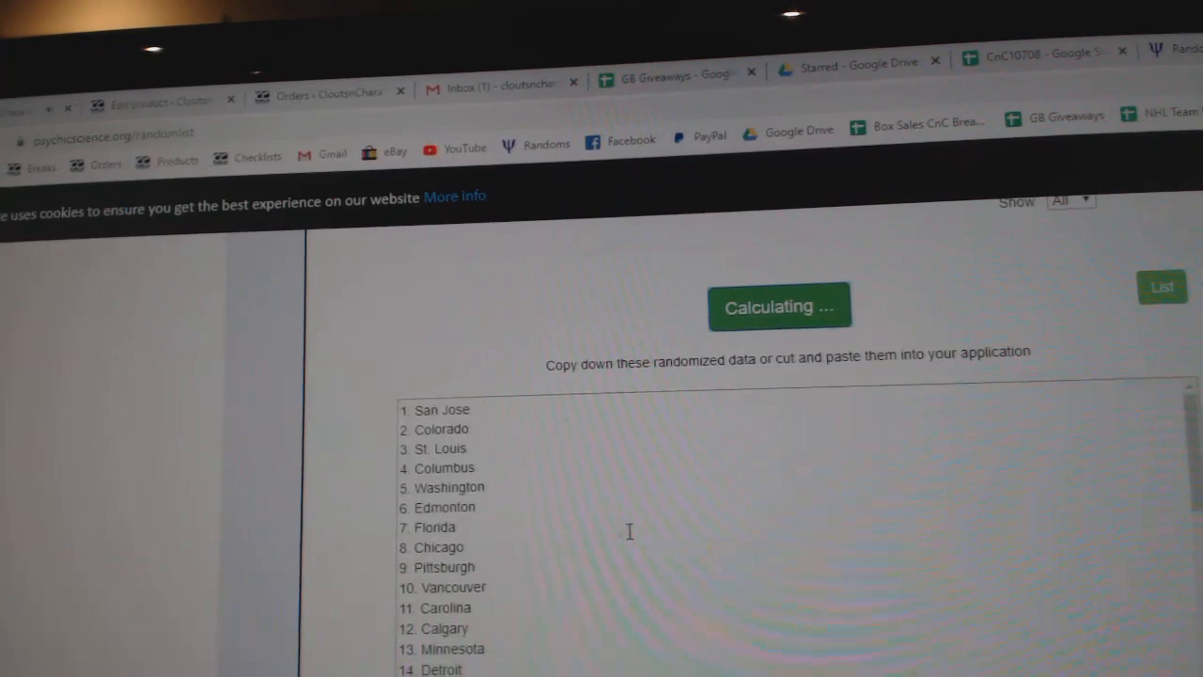
left_click(778, 306)
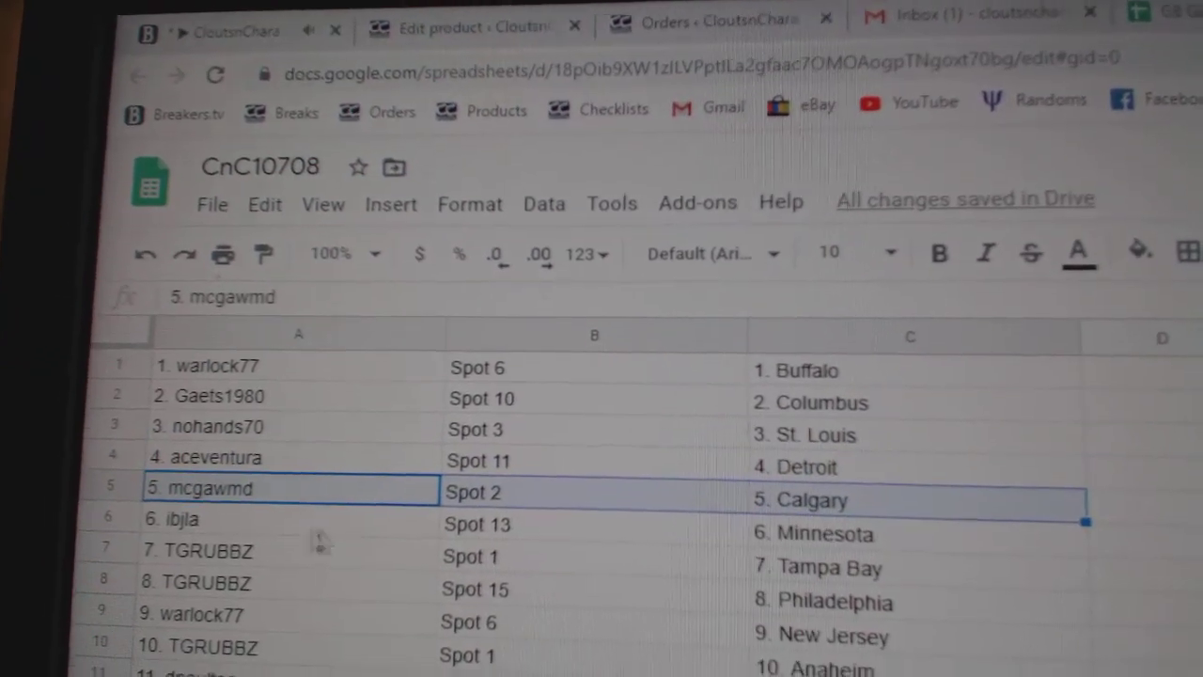
- Check row pairings down to row 20 (gameworn, Boston) and row 22 (streitsflyers, Spot 14, Colorado)
left_click(216, 537)
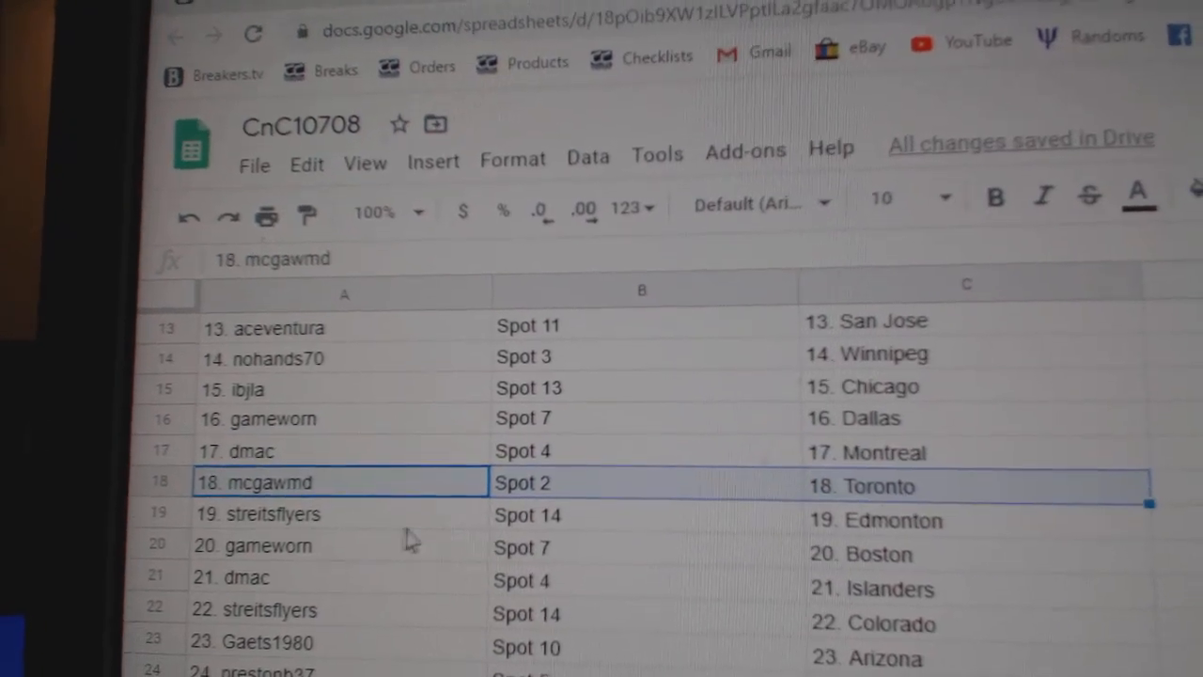
left_click(263, 513)
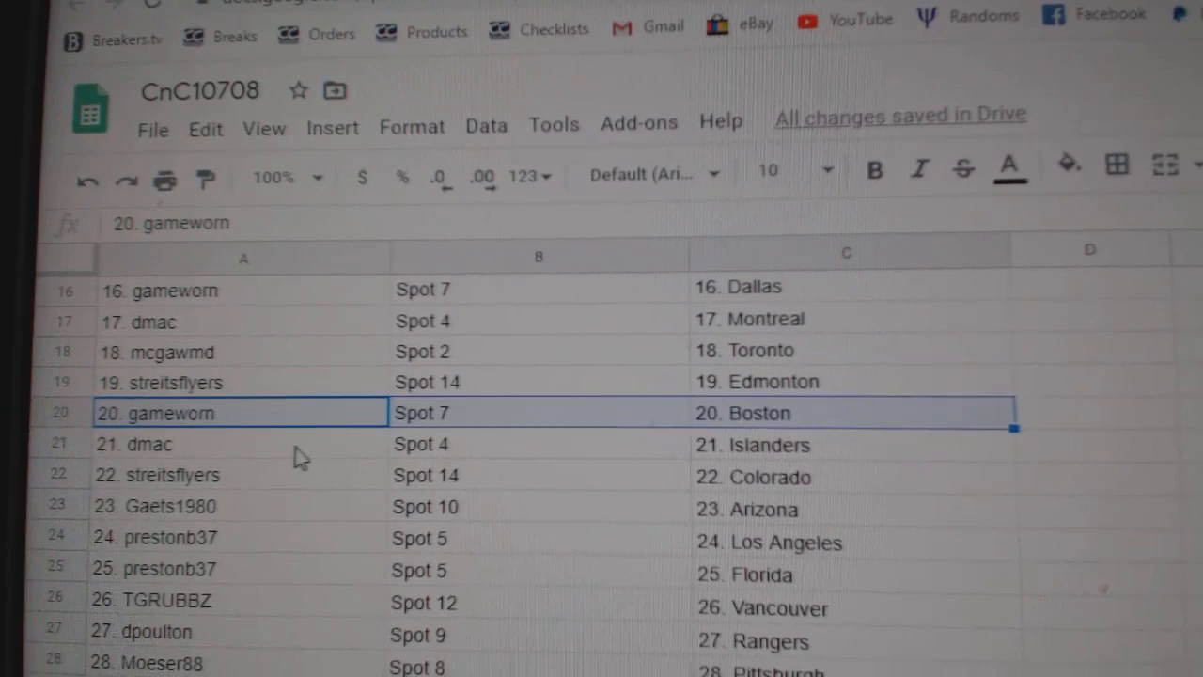
left_click(188, 473)
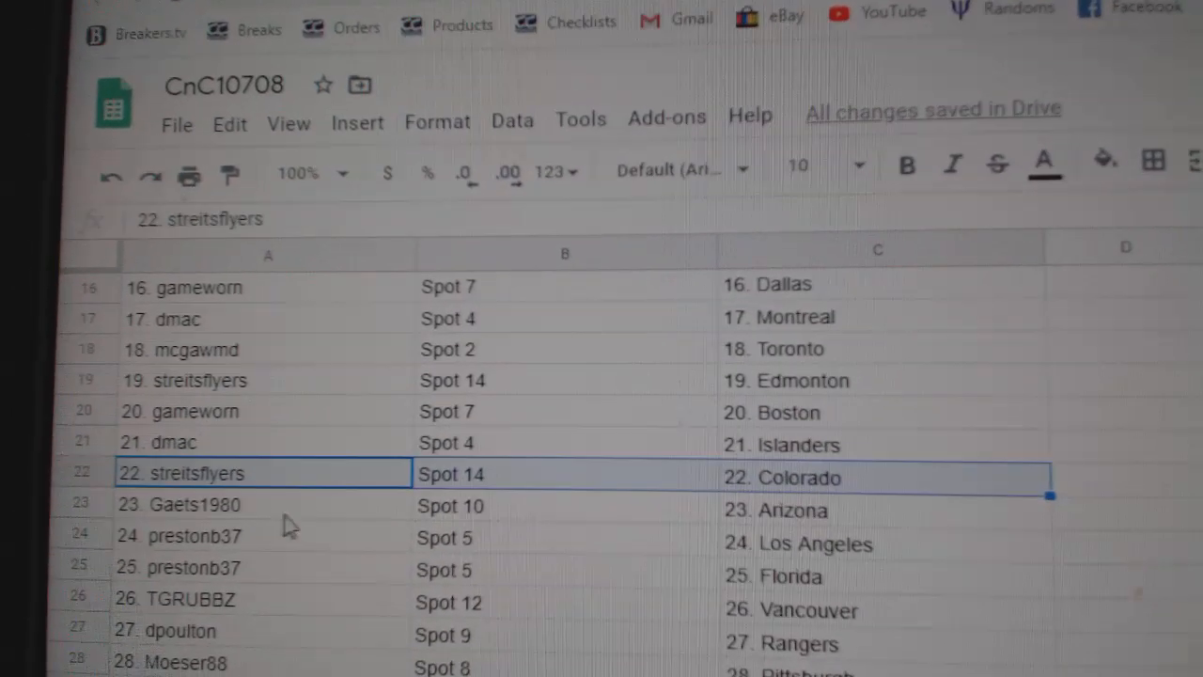